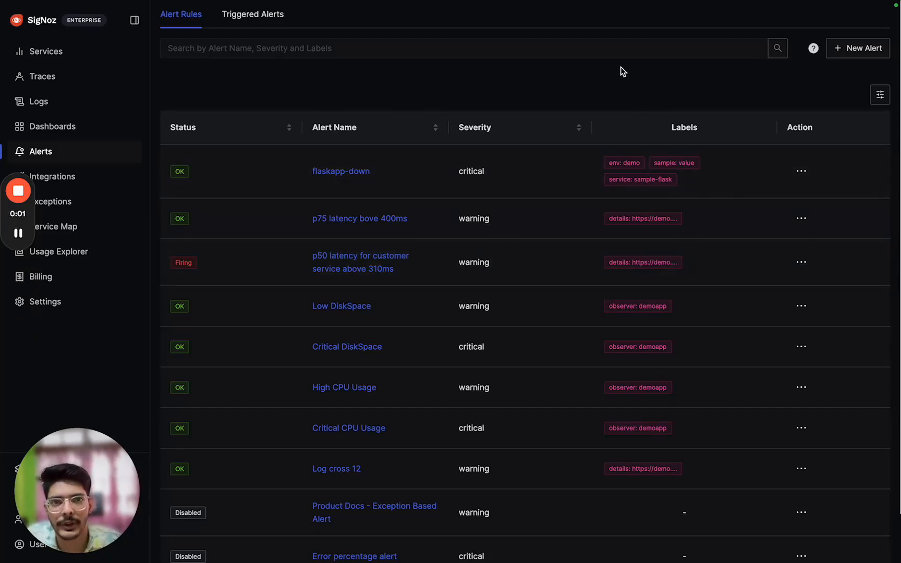
{"action": "mouse_move", "coordinate": [739, 82]}
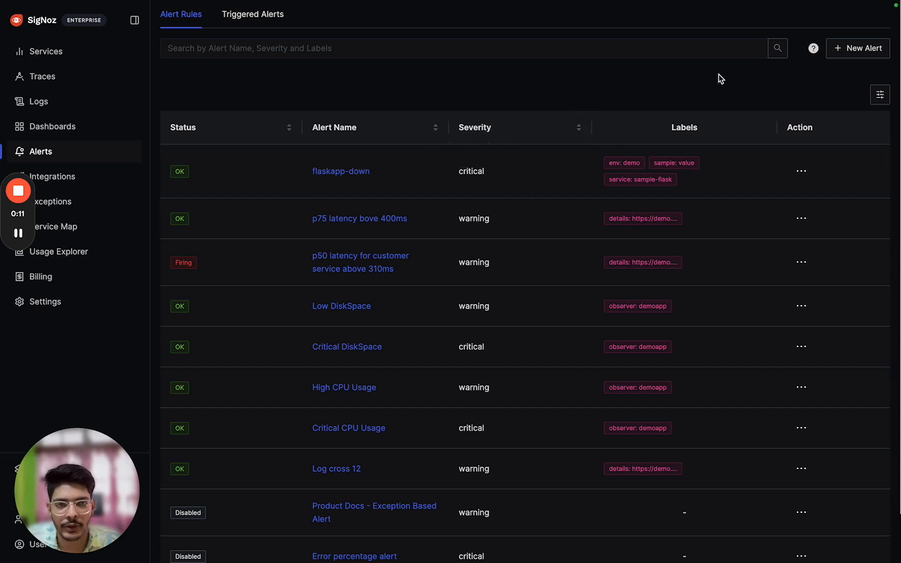
{"action": "mouse_move", "coordinate": [91, 300]}
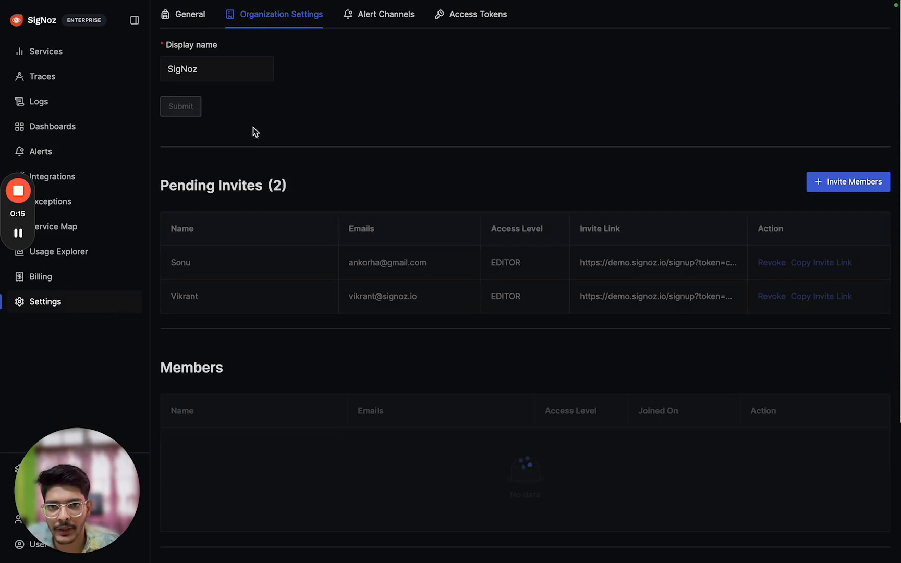
- Review the Alert Channels list and a new channel form with Slack as its type
{"action": "left_click", "coordinate": [386, 13]}
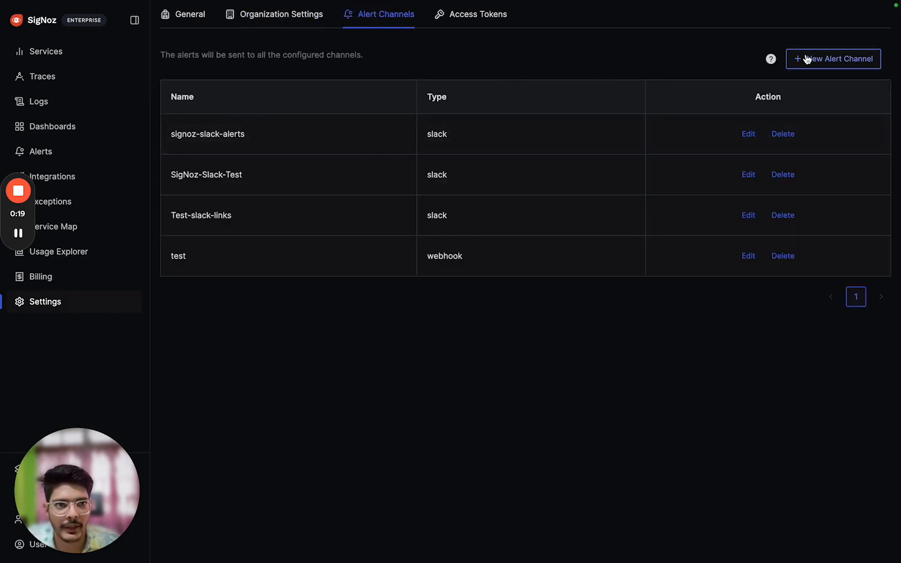
{"action": "left_click", "coordinate": [833, 58]}
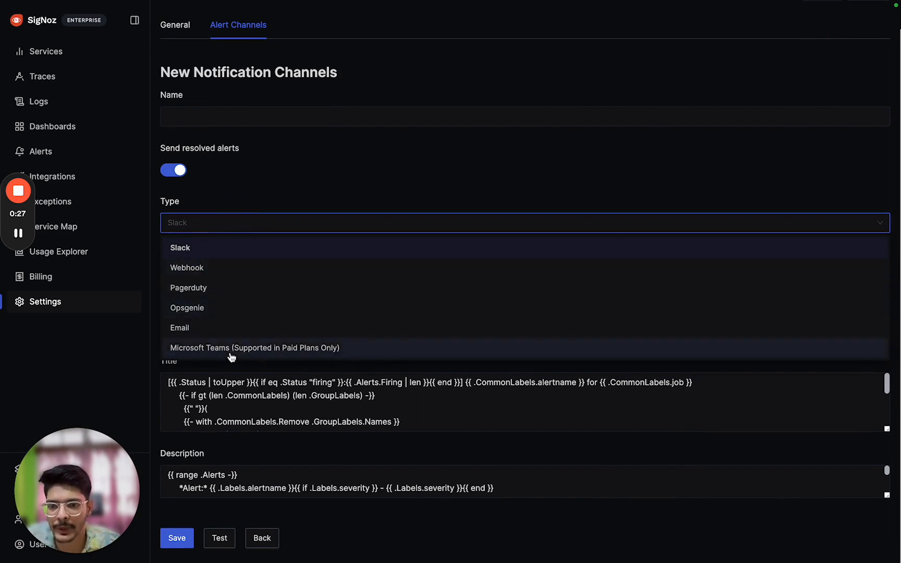
{"action": "left_click", "coordinate": [179, 247]}
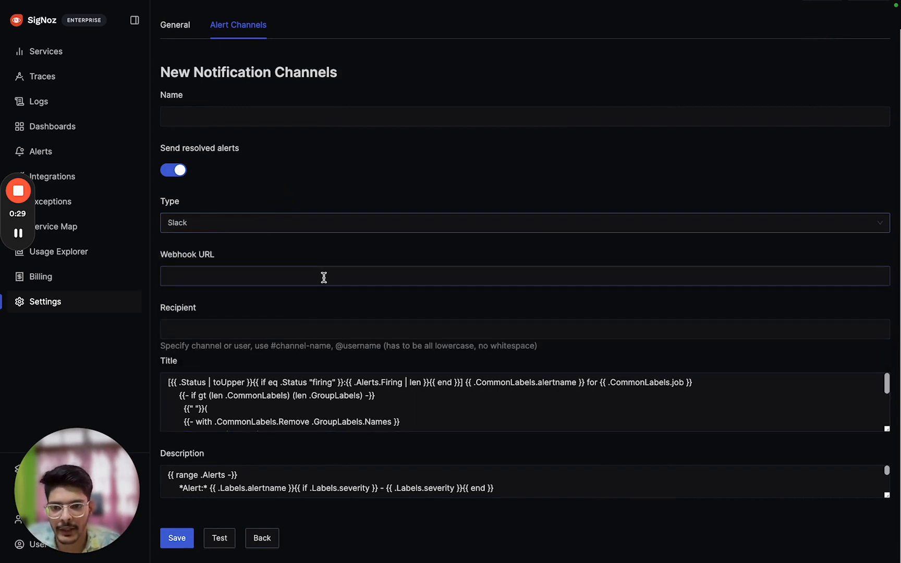
{"action": "mouse_move", "coordinate": [53, 177]}
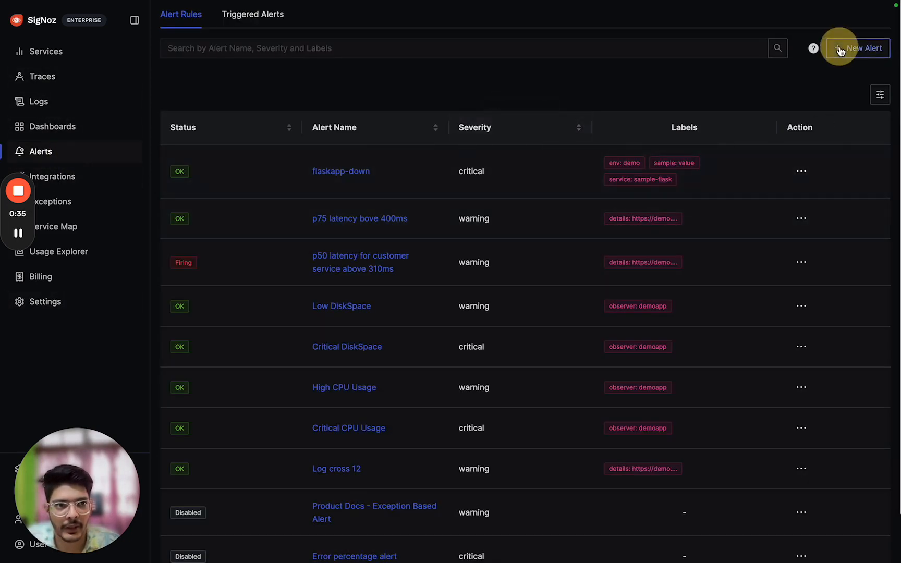
- Start a new alert rule with system_memory_usage as the query metric
{"action": "left_click", "coordinate": [856, 48]}
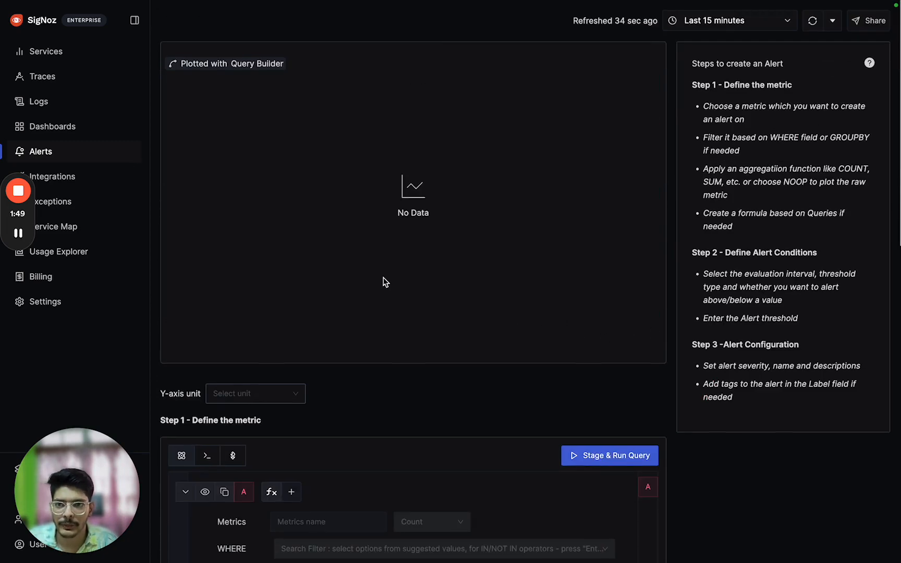
{"action": "mouse_move", "coordinate": [452, 380]}
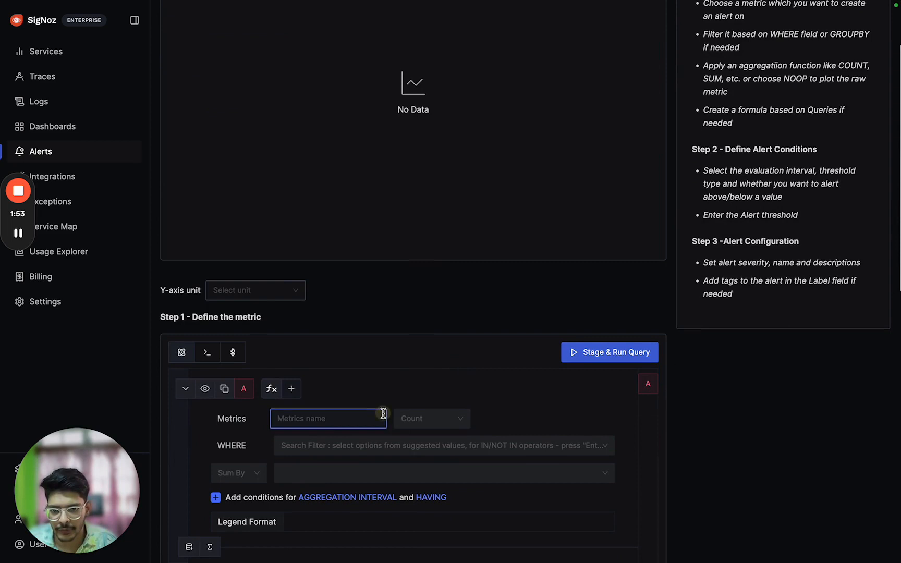
{"action": "type", "text": "s"}
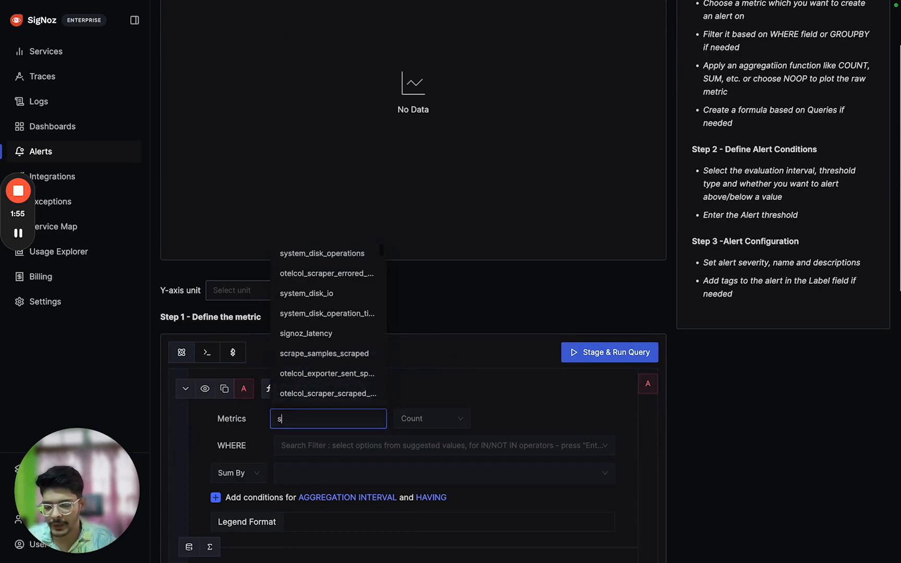
{"action": "type", "text": "ystem"}
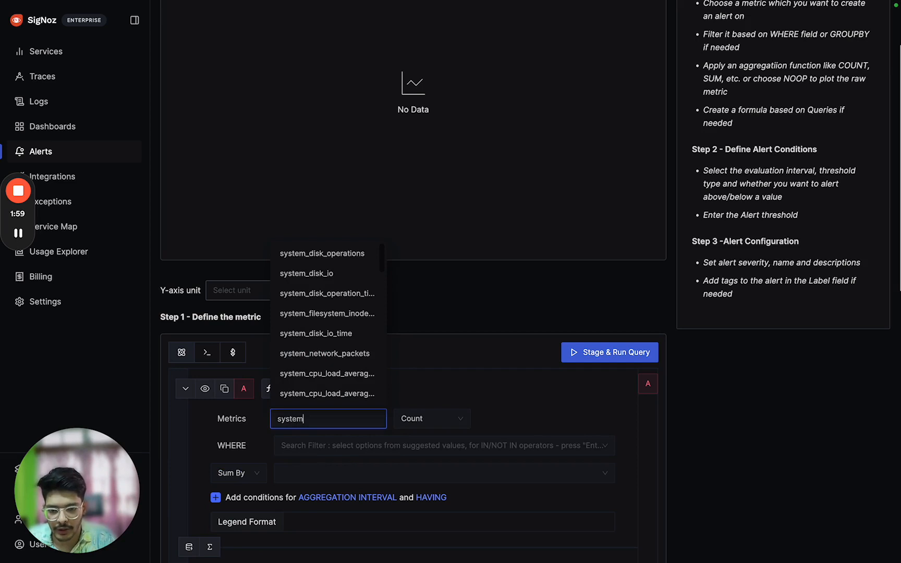
{"action": "type", "text": "_memory_usage"}
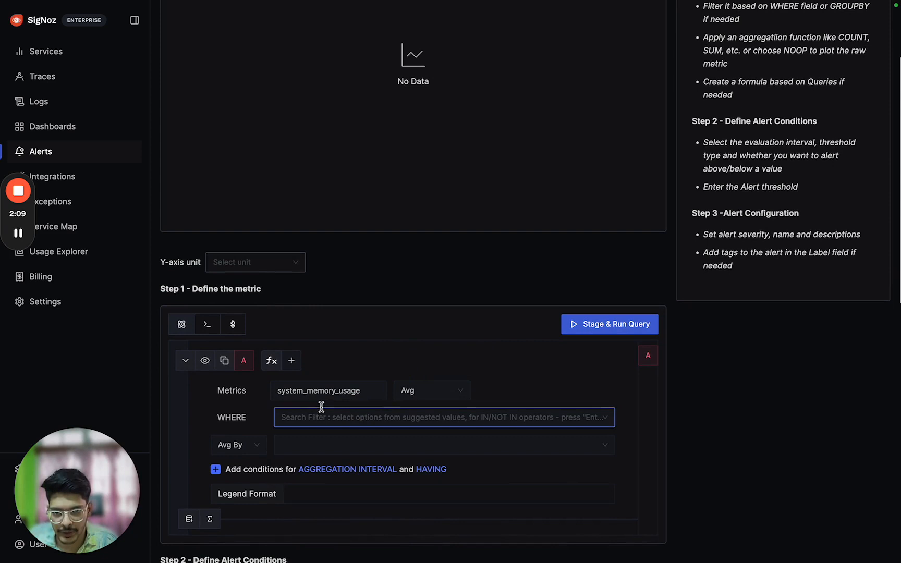
- Add the WHERE filter state != free to the memory query
{"action": "left_click", "coordinate": [445, 417]}
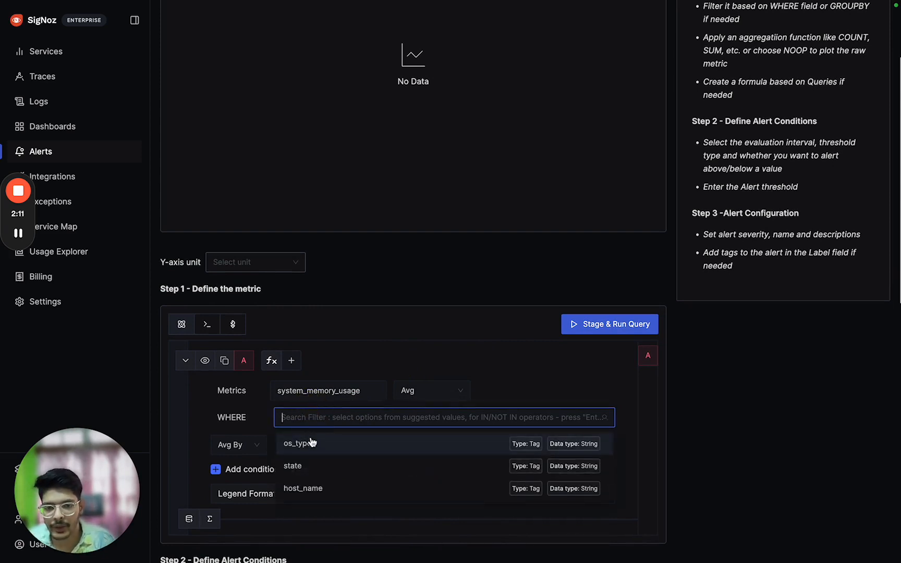
{"action": "type", "text": "state"}
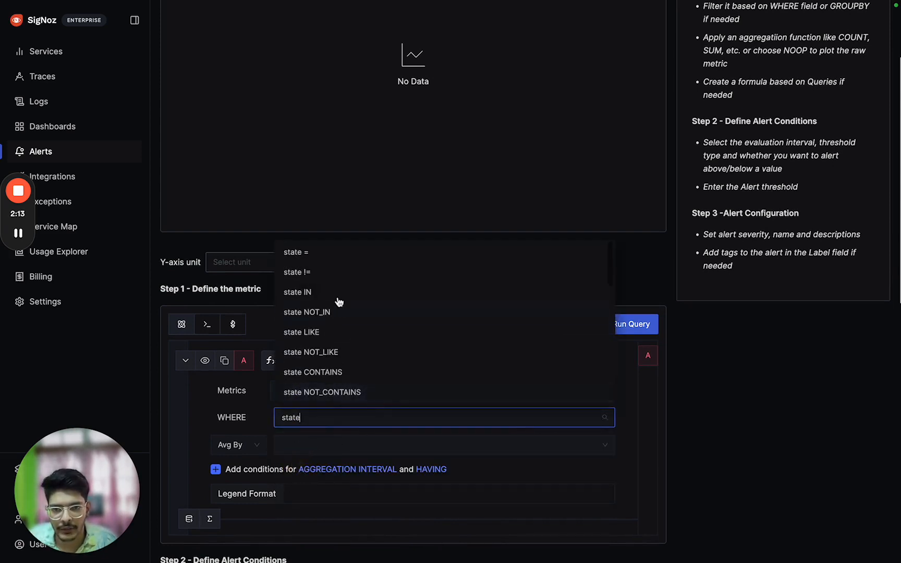
{"action": "left_click", "coordinate": [297, 272]}
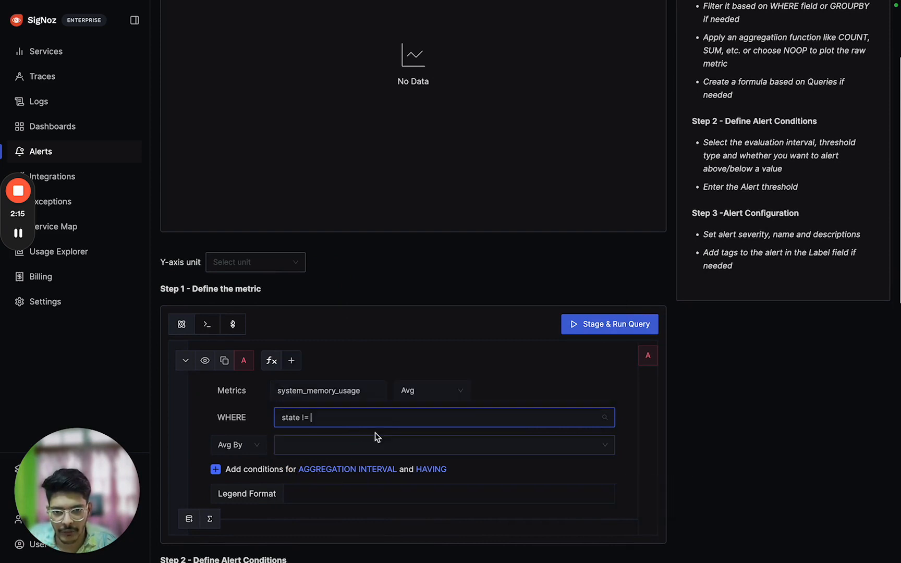
{"action": "type", "text": "free"}
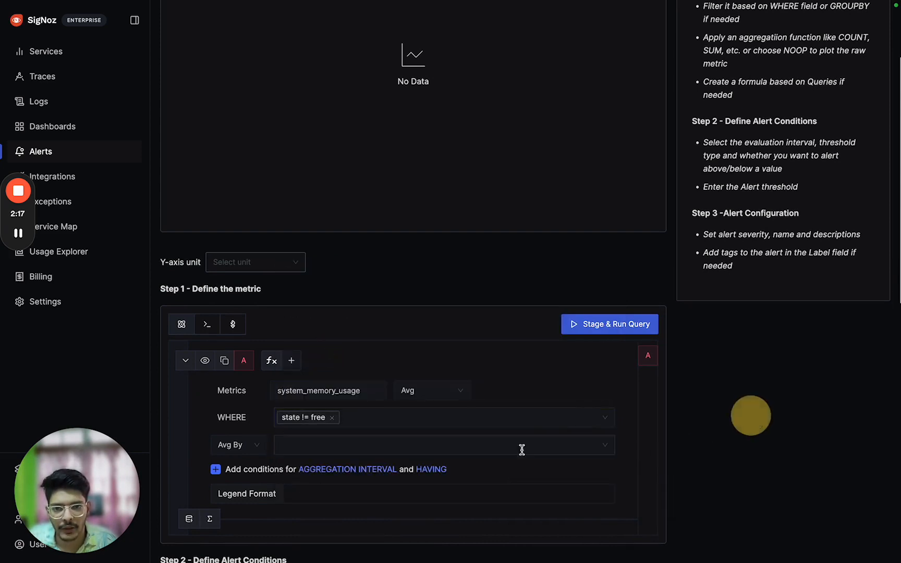
- Change the aggregation to Sum By grouped on host_name
{"action": "left_click", "coordinate": [238, 444]}
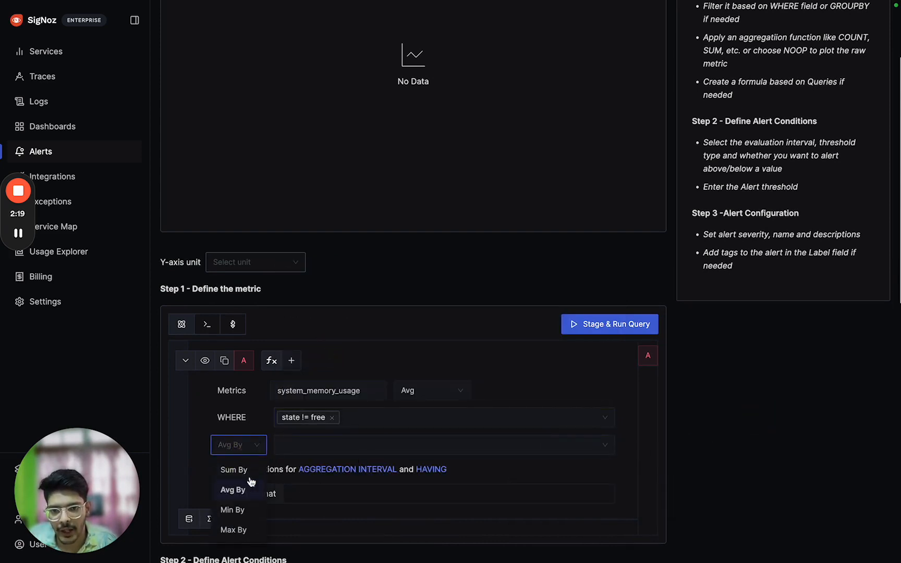
{"action": "left_click", "coordinate": [234, 469]}
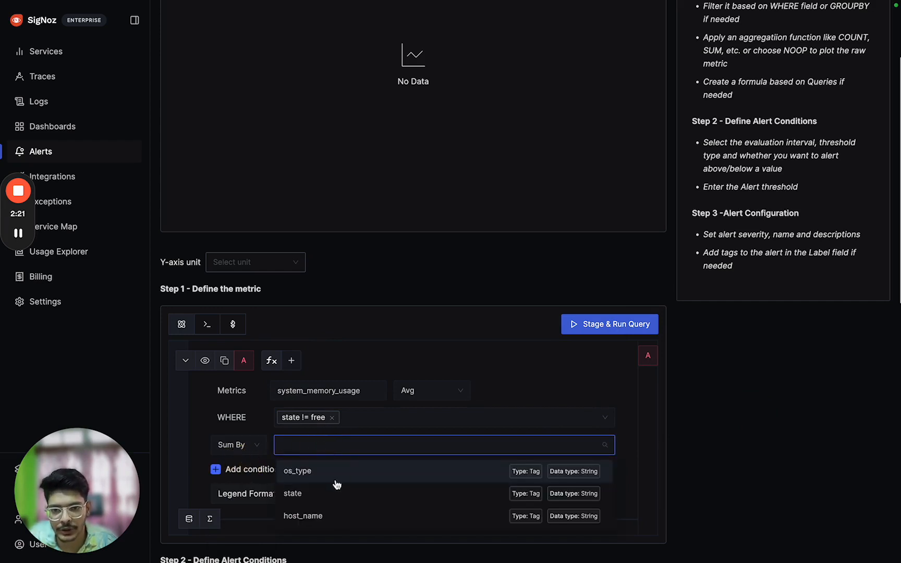
{"action": "left_click", "coordinate": [303, 515]}
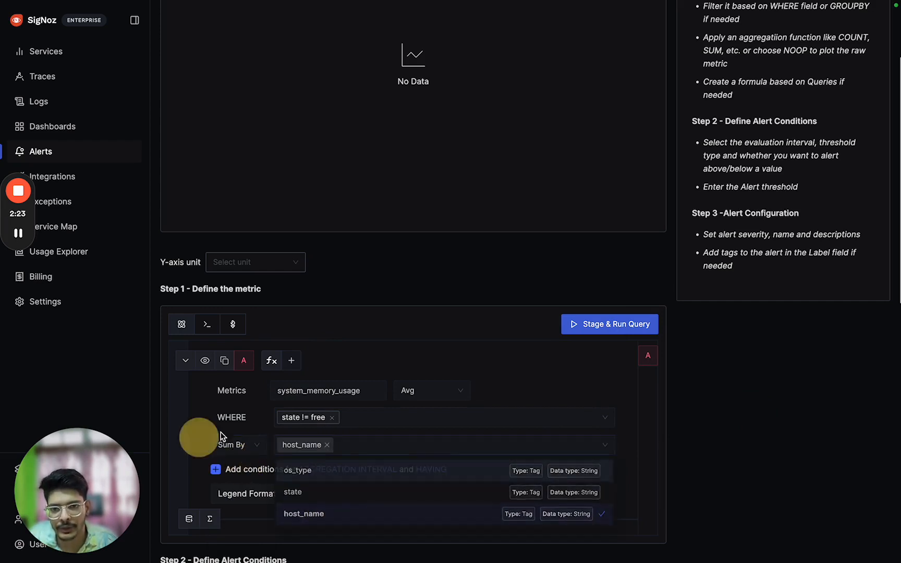
{"action": "left_click", "coordinate": [511, 384]}
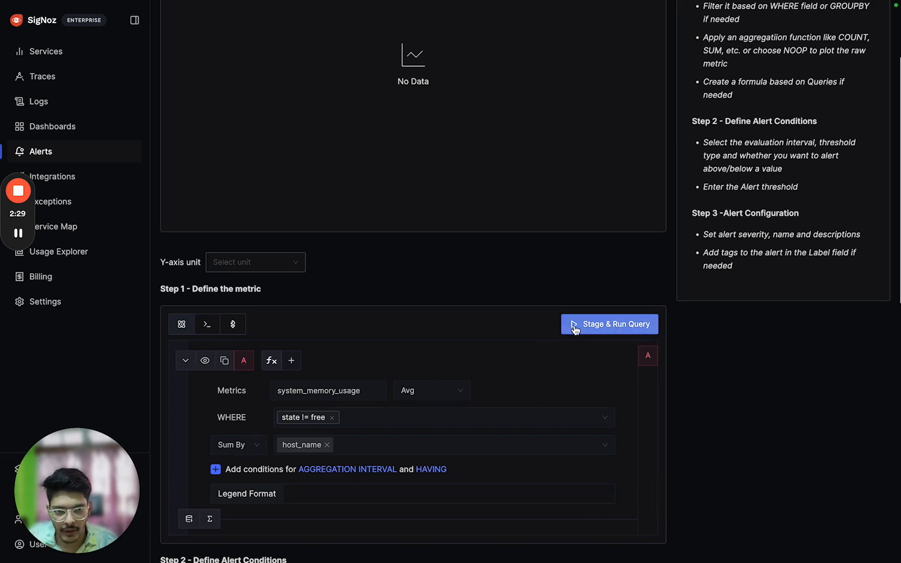
- Stage and run the query, with Legend Format {{host_name}} for the plotted series
{"action": "left_click", "coordinate": [609, 325]}
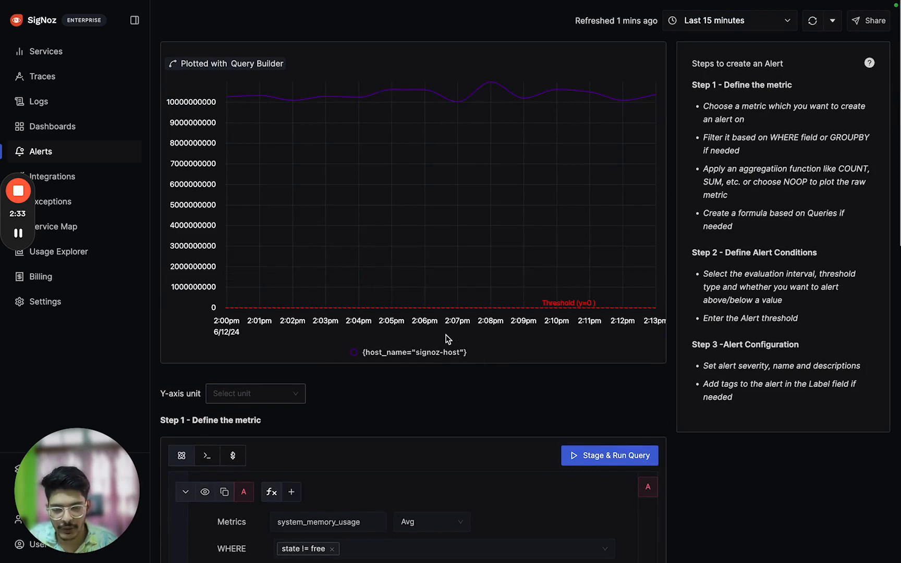
{"action": "scroll", "scroll_direction": "down", "scroll_amount": 3}
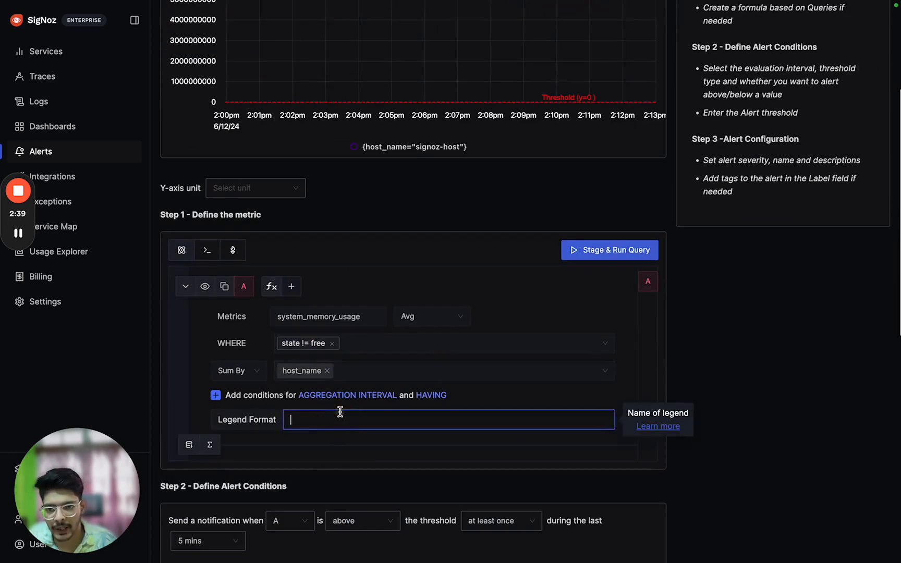
{"action": "type", "text": "{{host"}
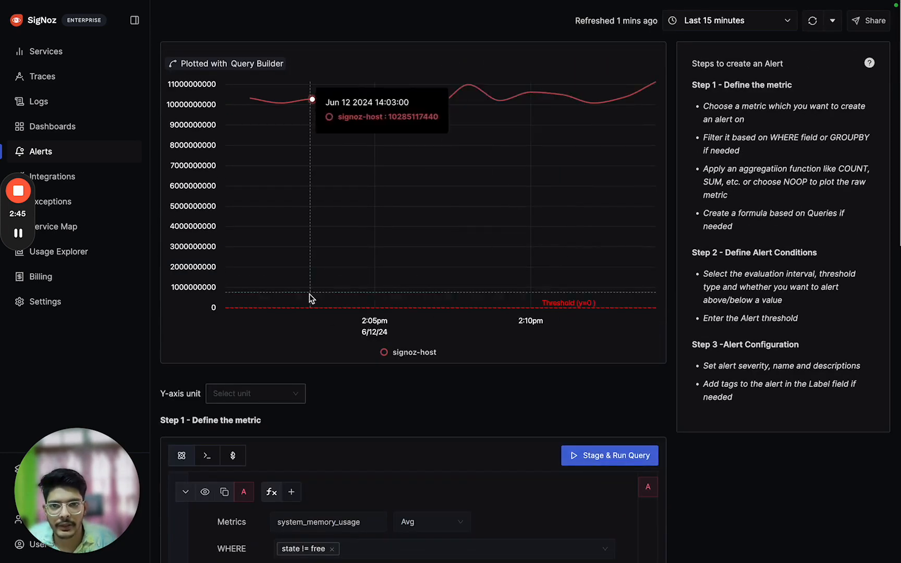
- Show the chart's y-axis values in bytes (IEC)
{"action": "left_click", "coordinate": [254, 393]}
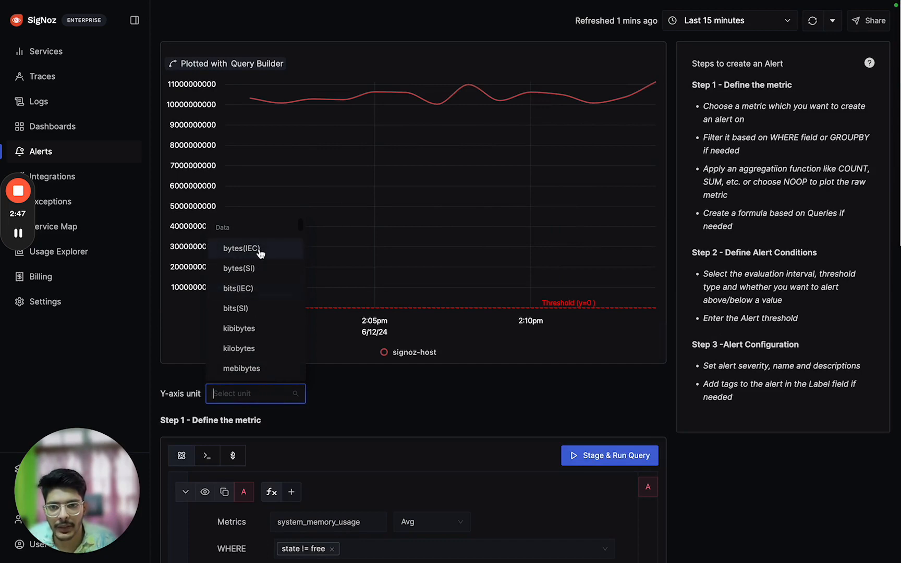
{"action": "left_click", "coordinate": [242, 249]}
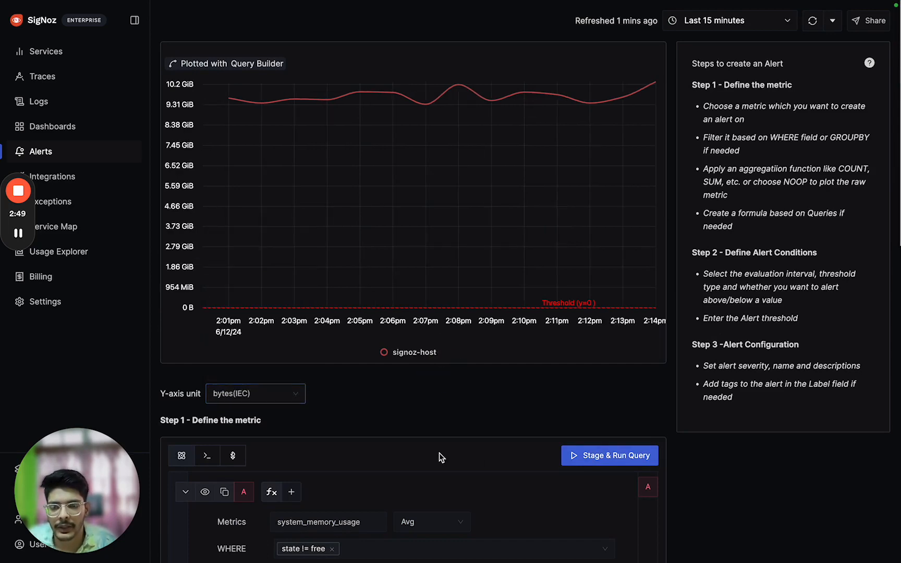
{"action": "scroll", "scroll_direction": "down", "scroll_amount": 3}
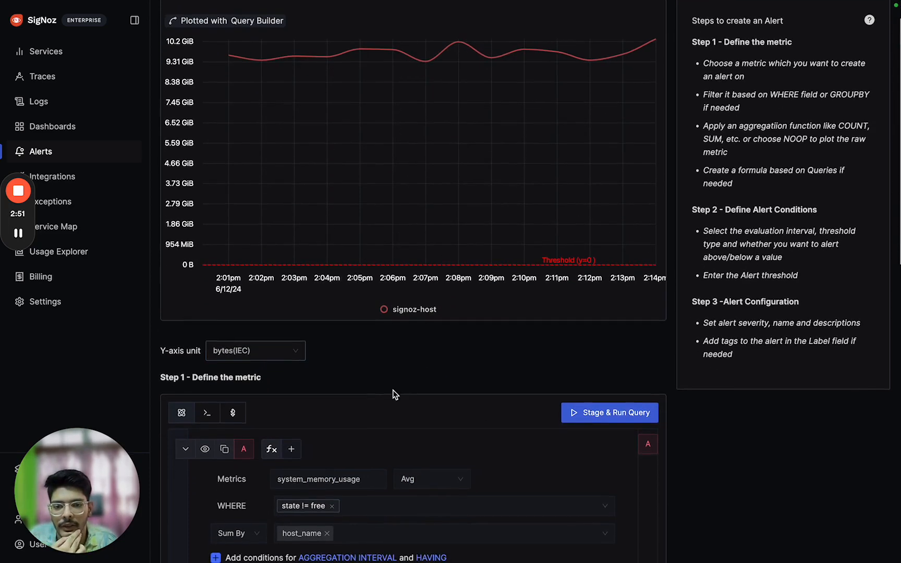
{"action": "scroll", "scroll_direction": "down", "scroll_amount": 3}
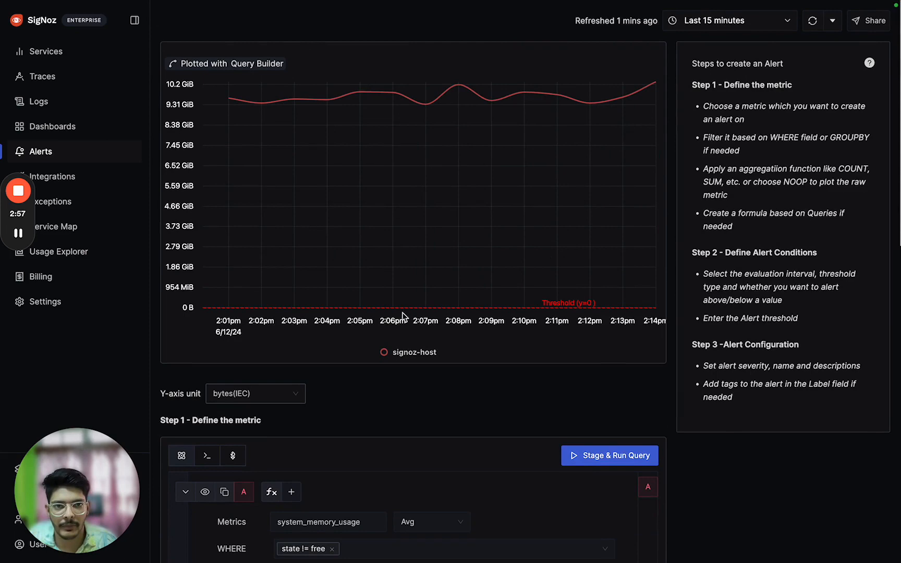
{"action": "scroll", "scroll_direction": "down", "scroll_amount": 3}
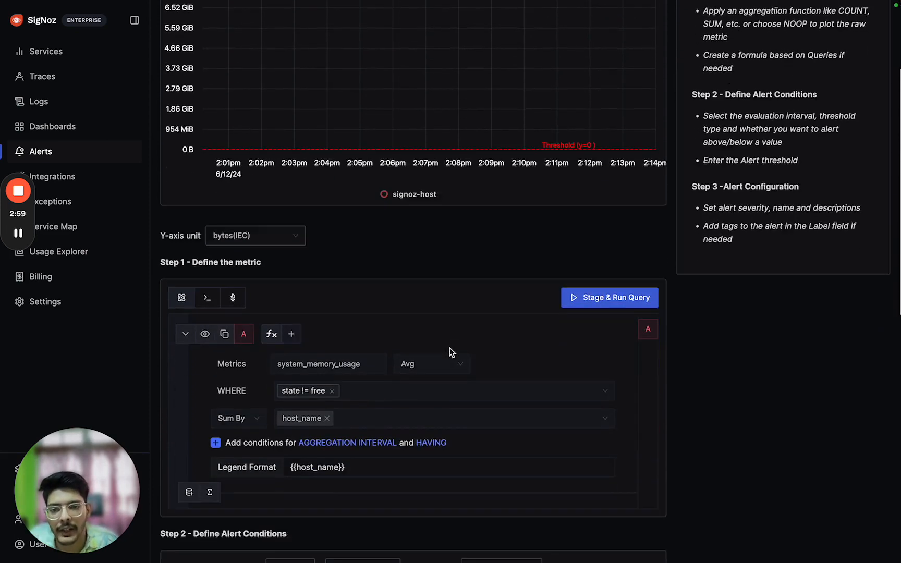
{"action": "scroll", "scroll_direction": "down", "scroll_amount": 3}
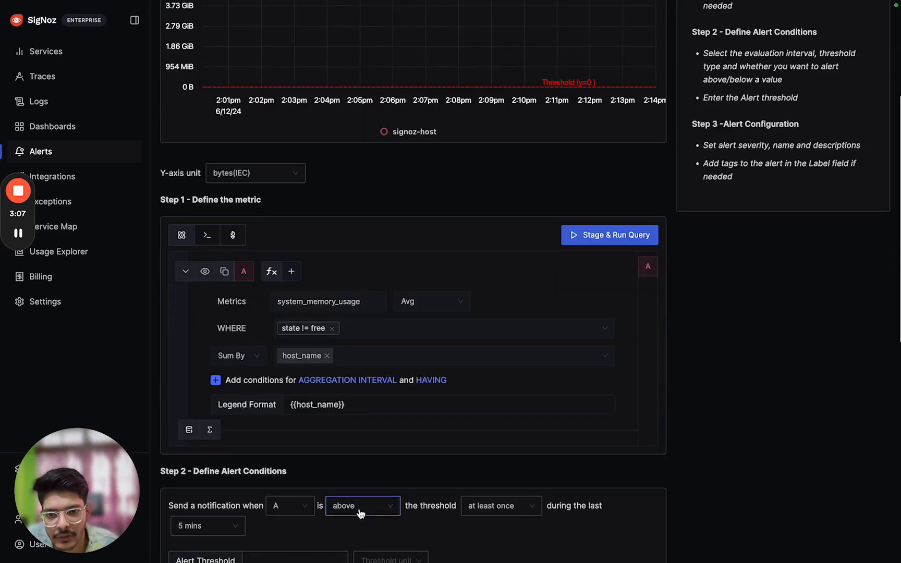
{"action": "mouse_move", "coordinate": [364, 515]}
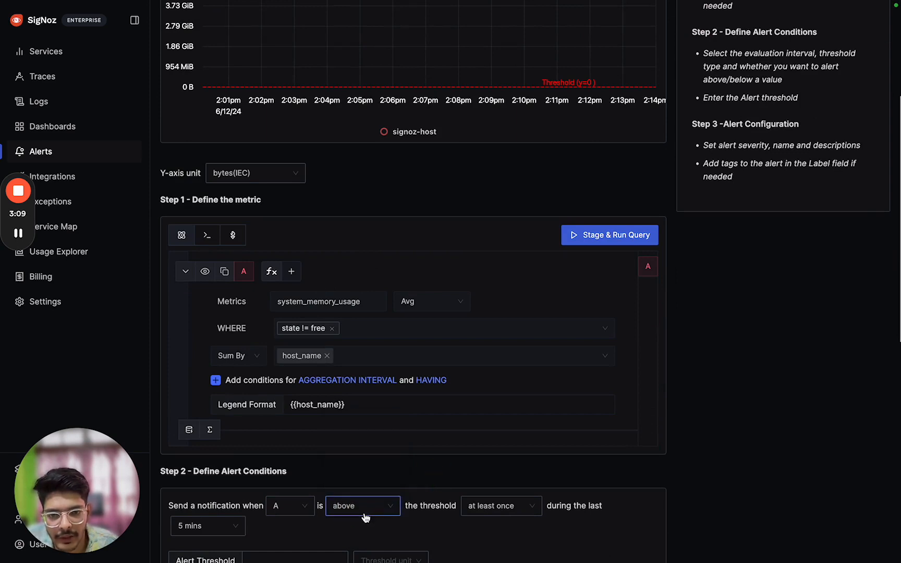
- Set the alert condition to above 400 megabytes all the times
{"action": "left_click", "coordinate": [501, 505]}
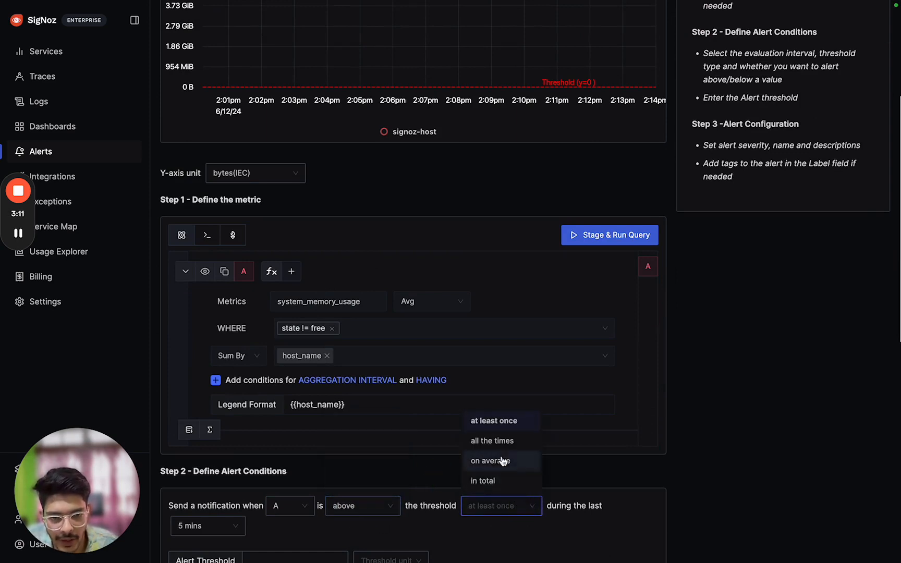
{"action": "left_click", "coordinate": [491, 441]}
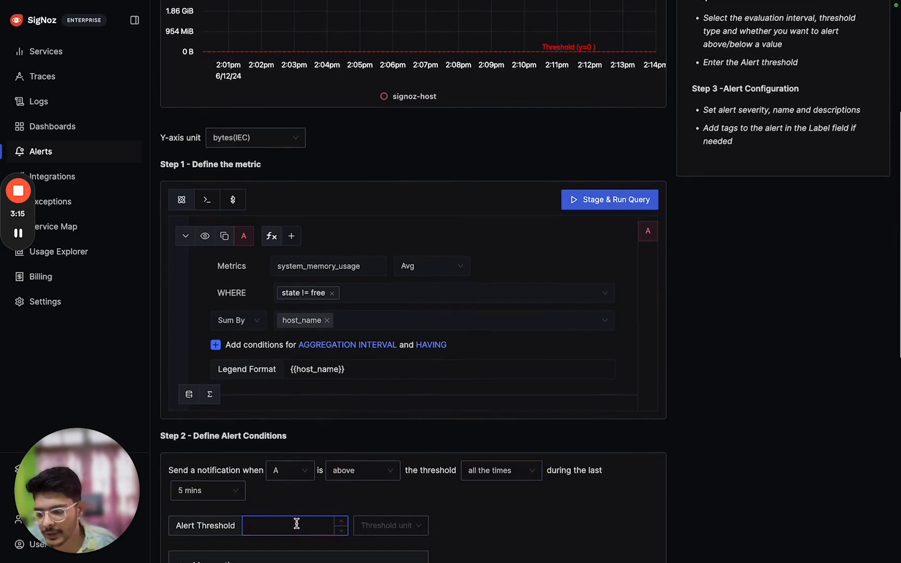
{"action": "type", "text": "400"}
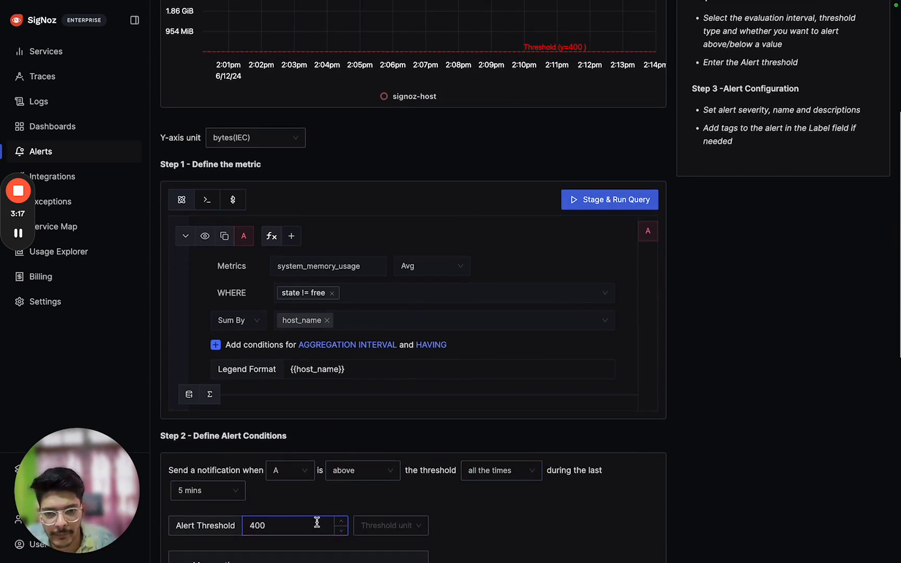
{"action": "left_click", "coordinate": [391, 525]}
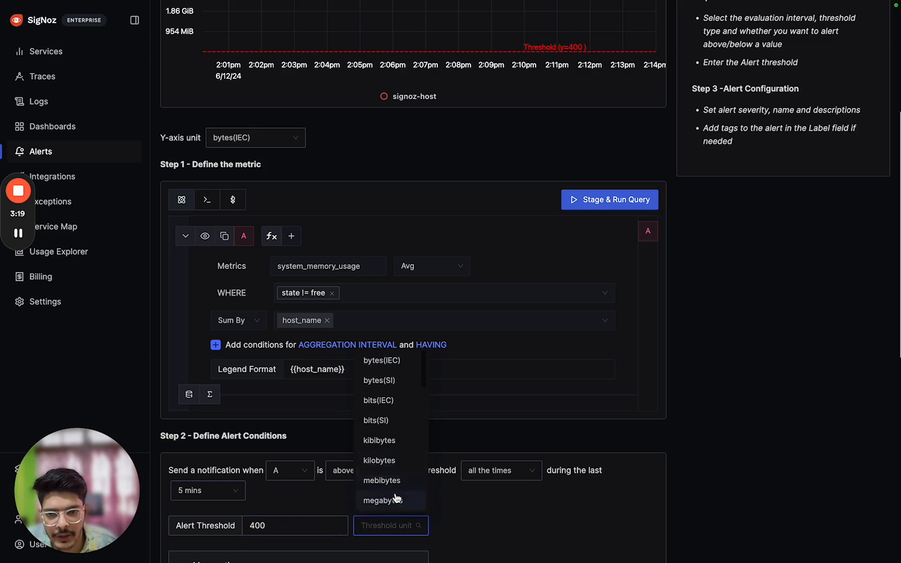
{"action": "left_click", "coordinate": [382, 500]}
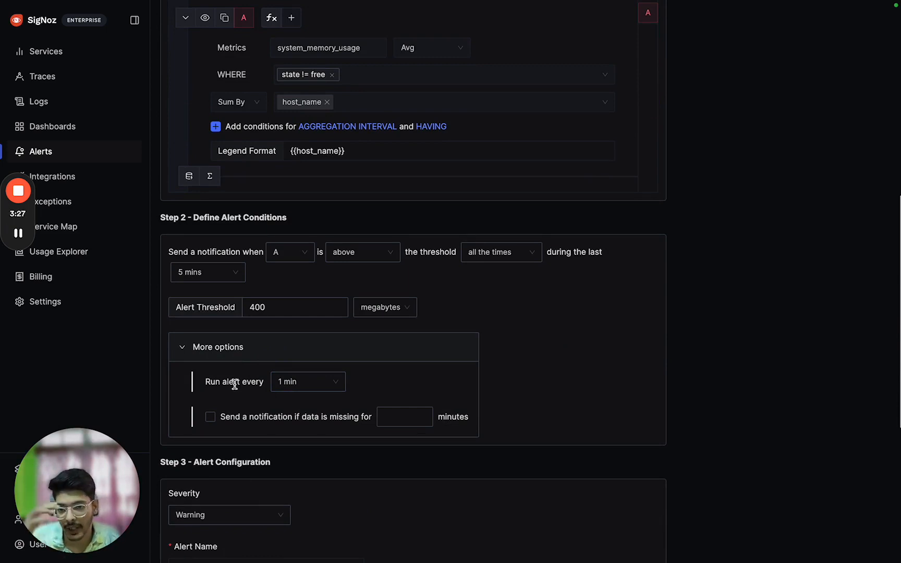
{"action": "mouse_move", "coordinate": [319, 381]}
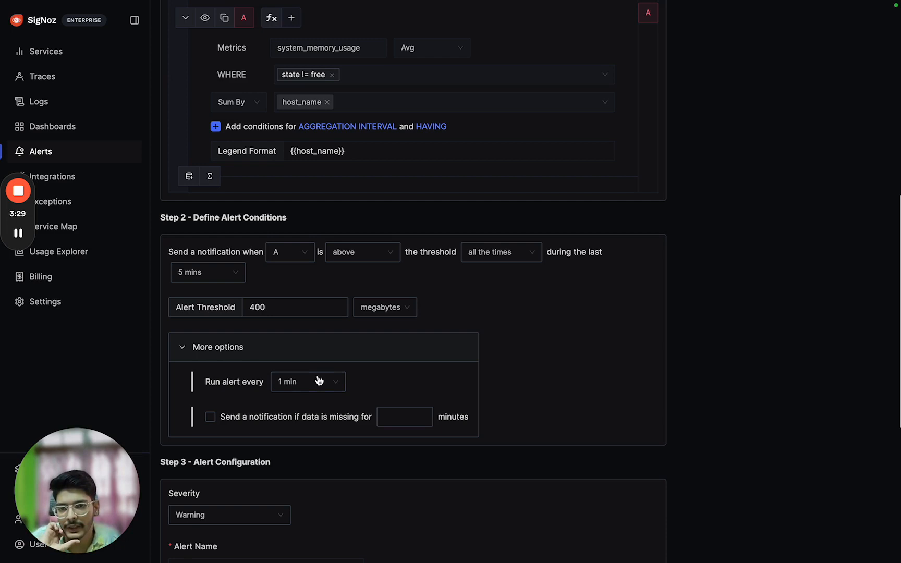
- Under More options, notify when data is missing for 10 minutes
{"action": "left_click", "coordinate": [308, 381]}
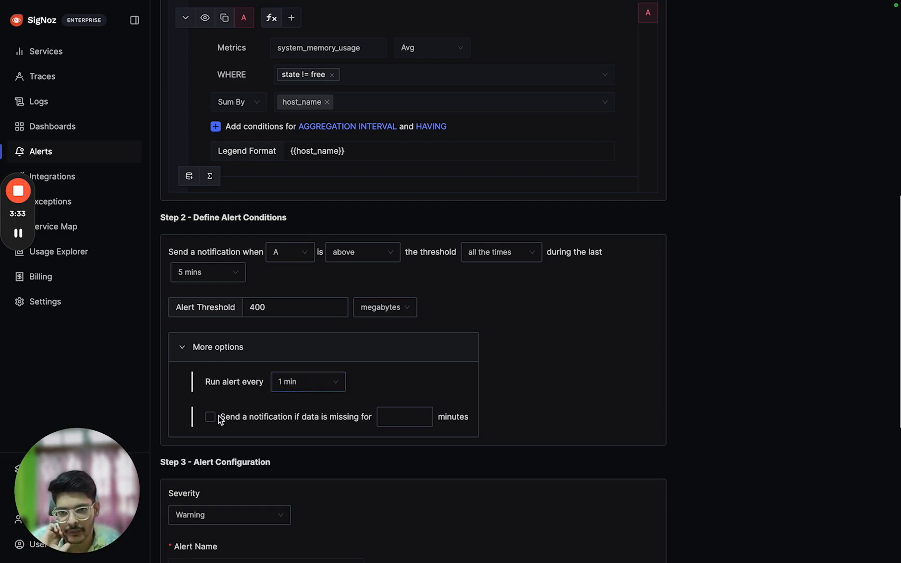
{"action": "left_click", "coordinate": [211, 416]}
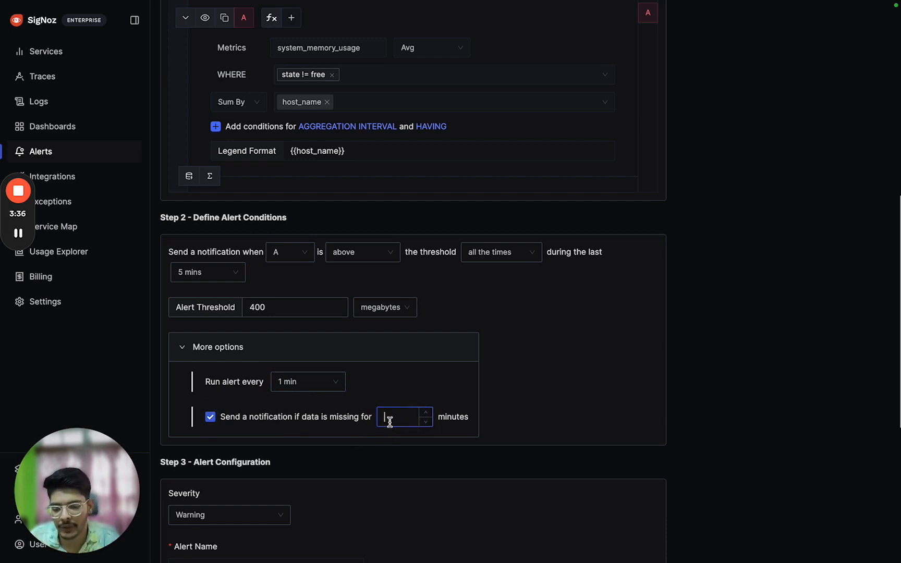
{"action": "type", "text": "10"}
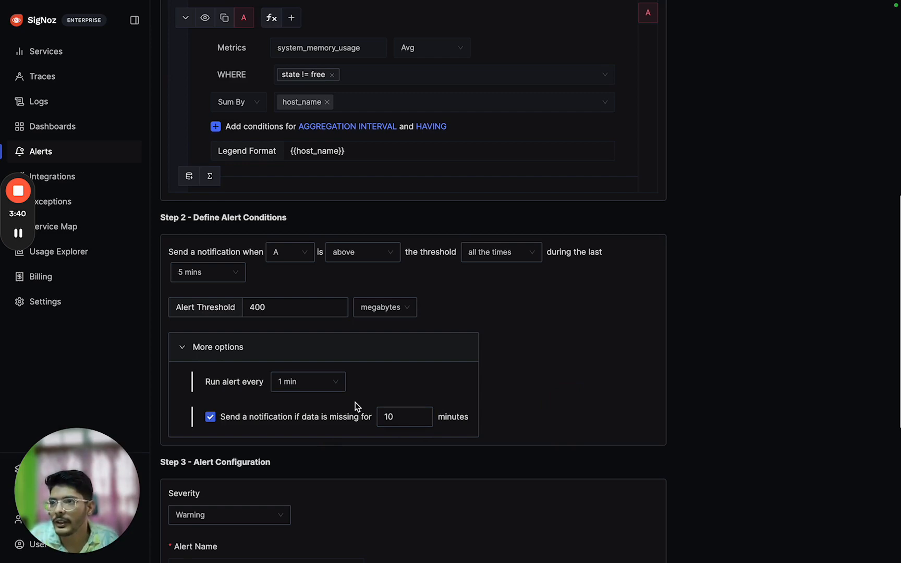
{"action": "scroll", "scroll_direction": "down", "scroll_amount": 3}
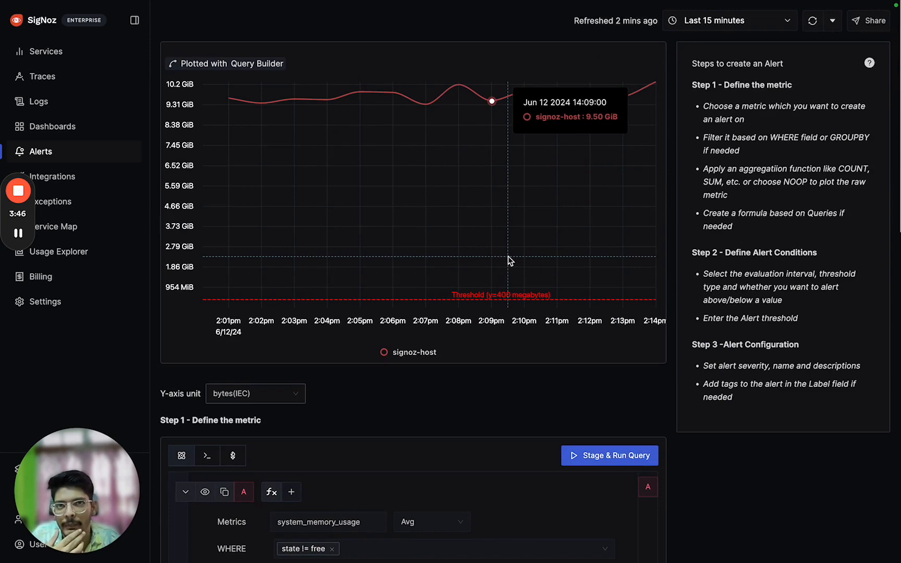
{"action": "mouse_move", "coordinate": [445, 164]}
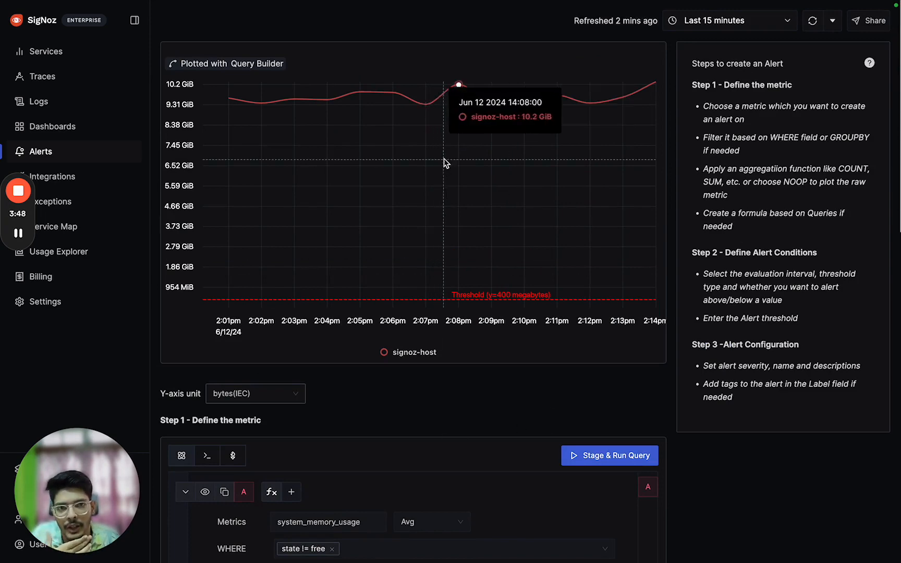
{"action": "scroll", "scroll_direction": "down", "scroll_amount": 3}
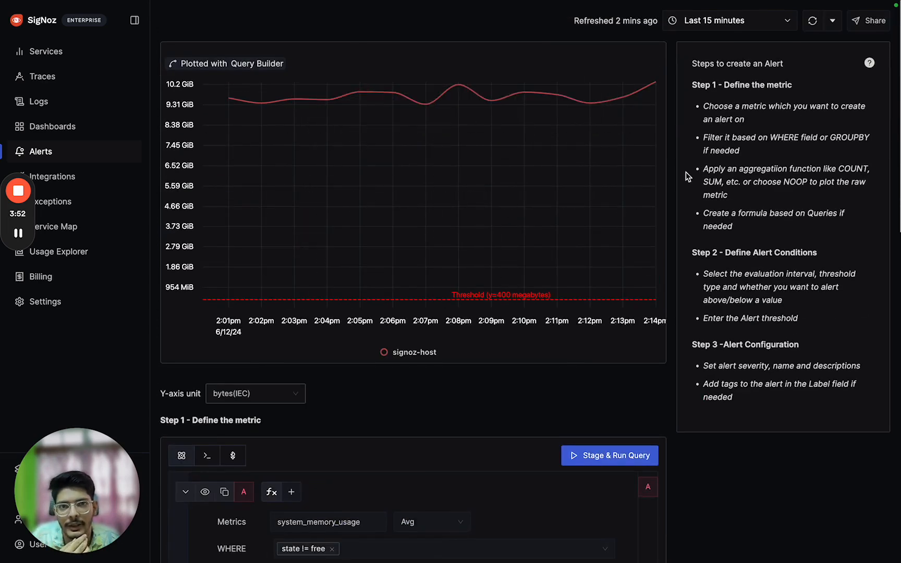
{"action": "scroll", "scroll_direction": "down", "scroll_amount": 3}
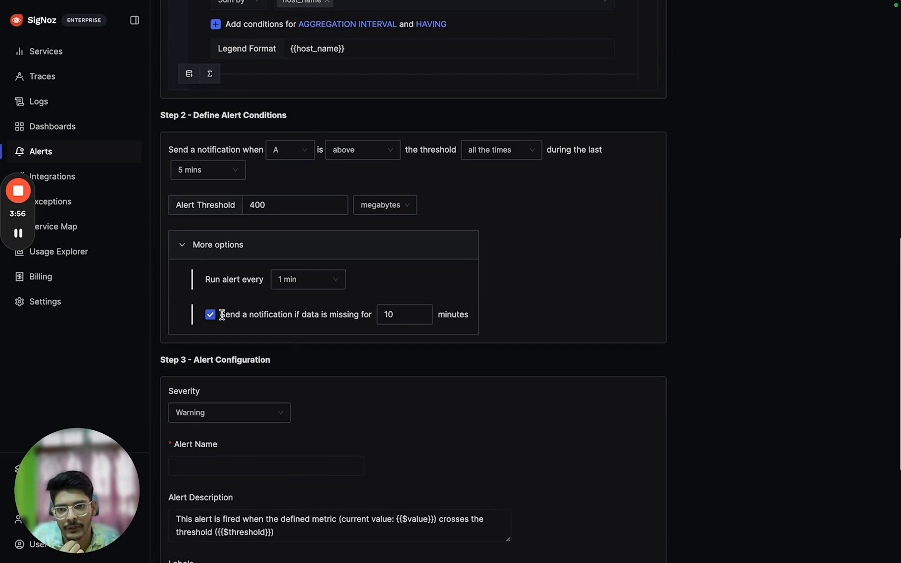
- Set the Alert Name to 'Host memory usage over limit' from the suggestions, keeping Warning severity
{"action": "scroll", "scroll_direction": "down", "scroll_amount": 3}
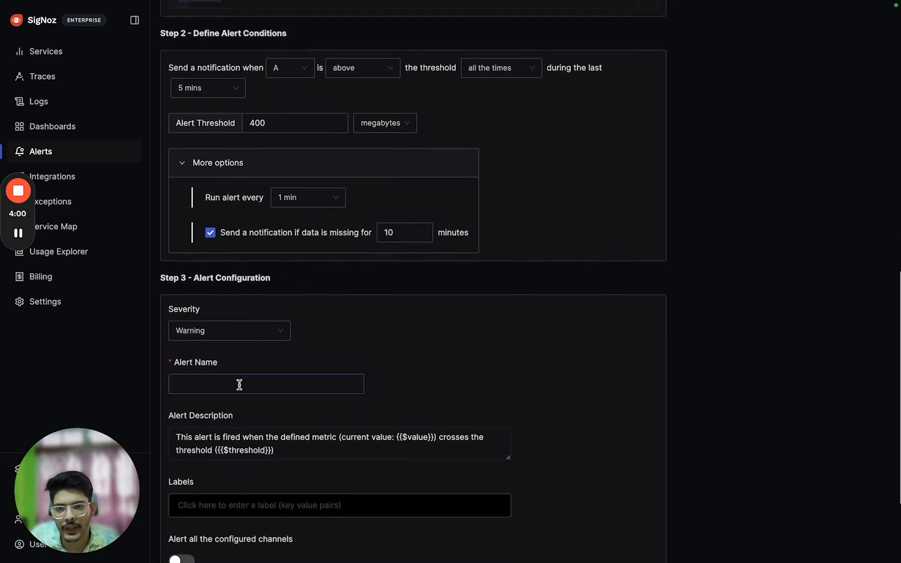
{"action": "left_click", "coordinate": [228, 330]}
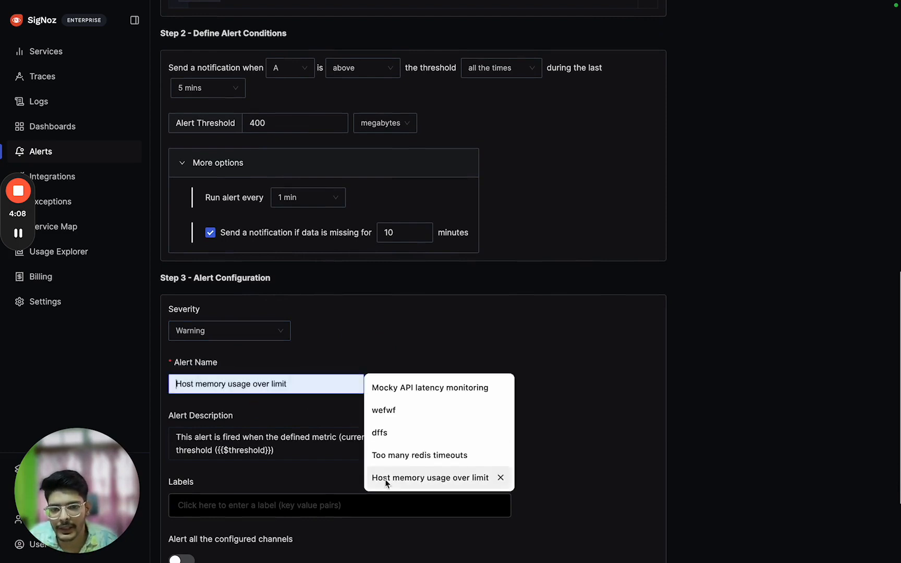
{"action": "left_click", "coordinate": [264, 383]}
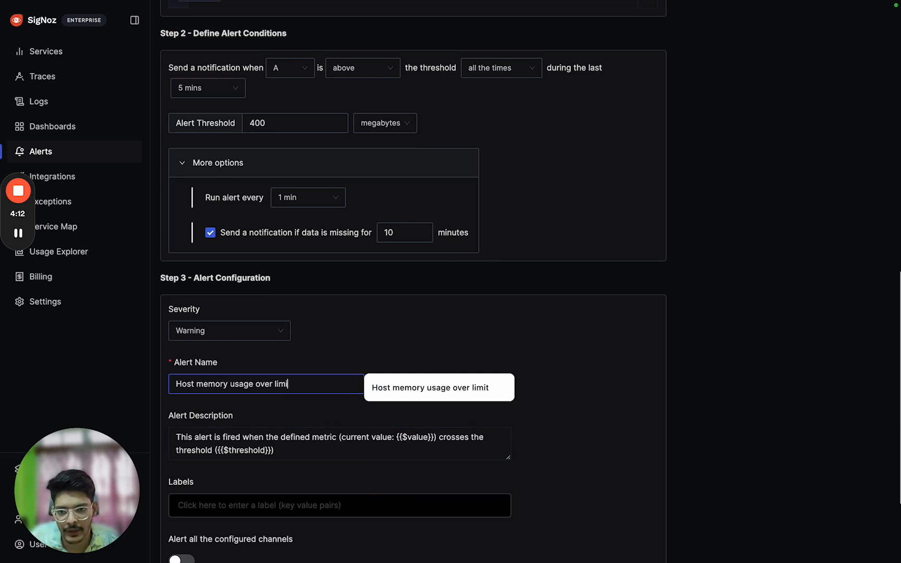
{"action": "left_click", "coordinate": [339, 505]}
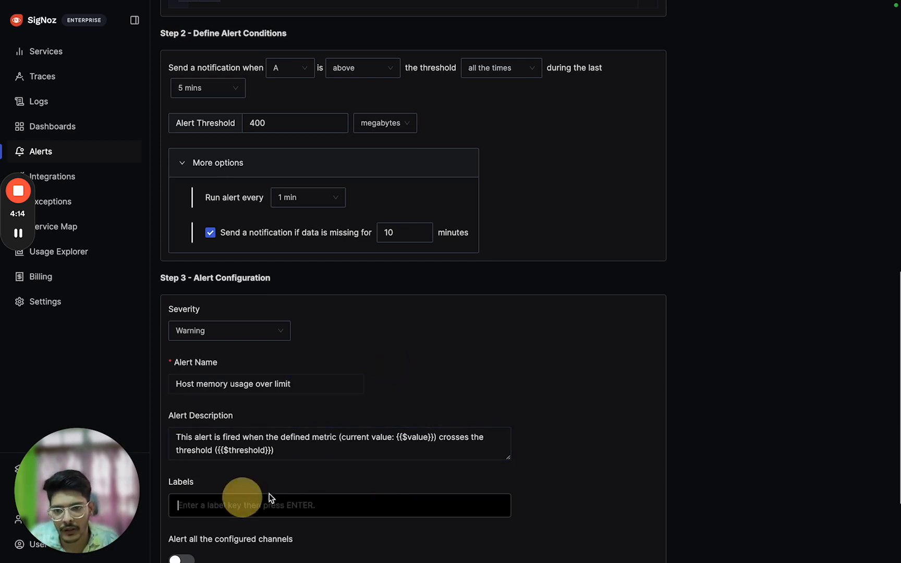
{"action": "scroll", "scroll_direction": "down", "scroll_amount": 3}
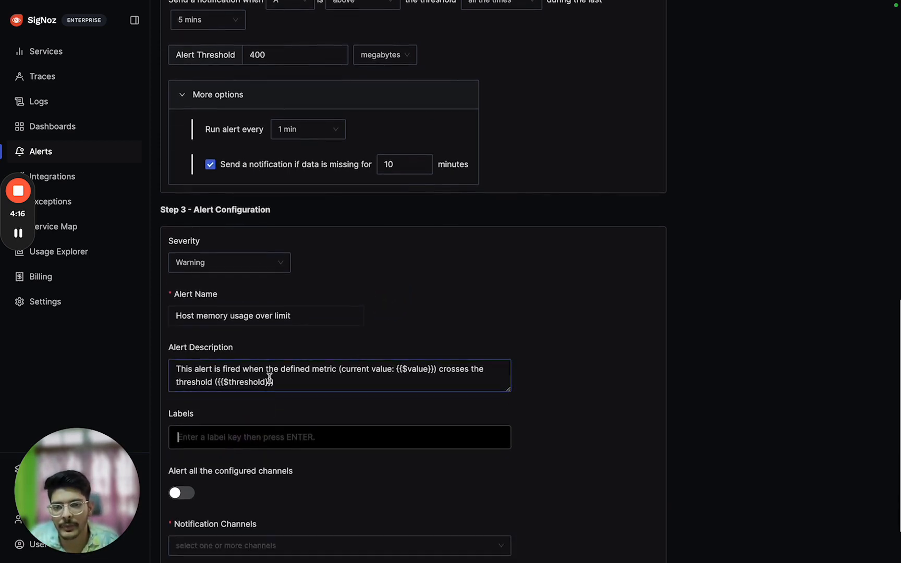
{"action": "scroll", "scroll_direction": "down", "scroll_amount": 3}
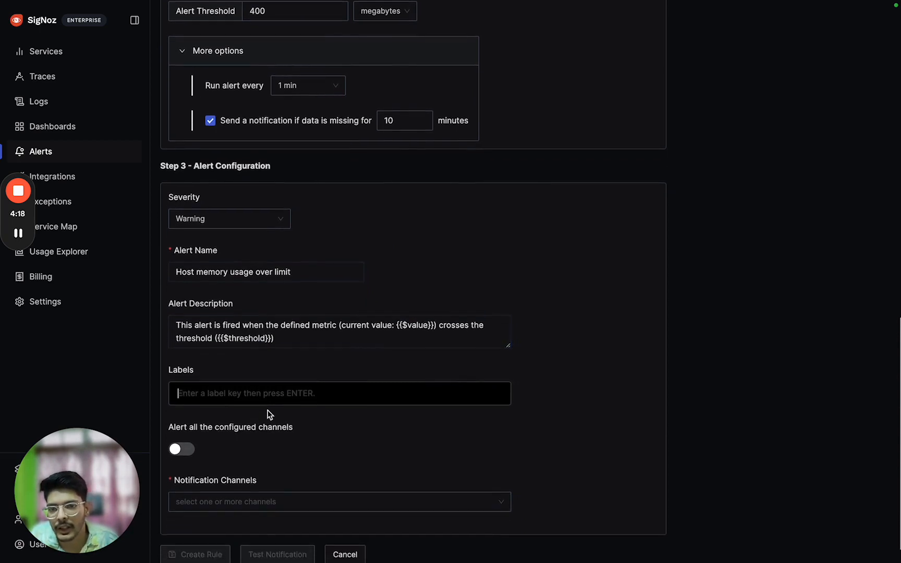
{"action": "mouse_move", "coordinate": [226, 446]}
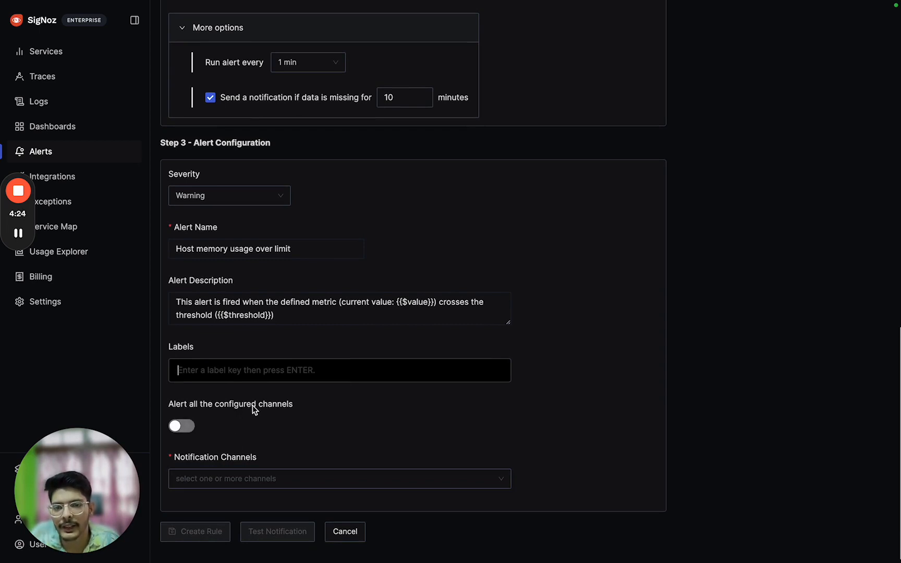
- Select SigNoz-Slack-Test as the notification channel and create the rule
{"action": "left_click", "coordinate": [339, 479]}
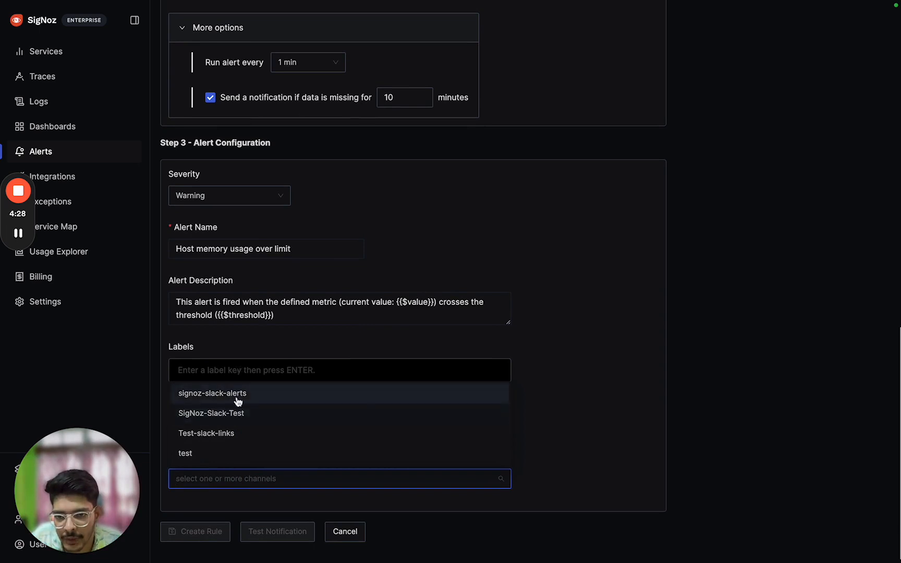
{"action": "left_click", "coordinate": [212, 414]}
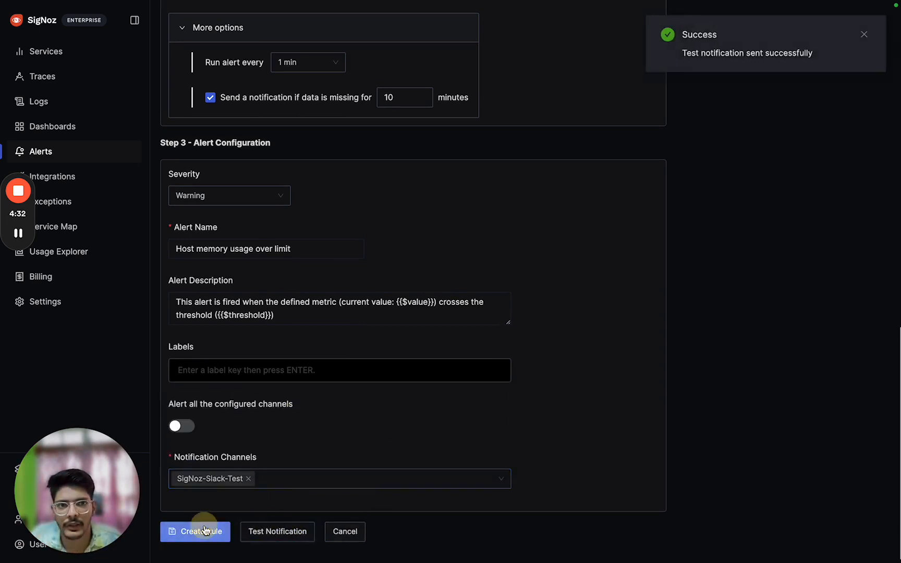
{"action": "left_click", "coordinate": [195, 531]}
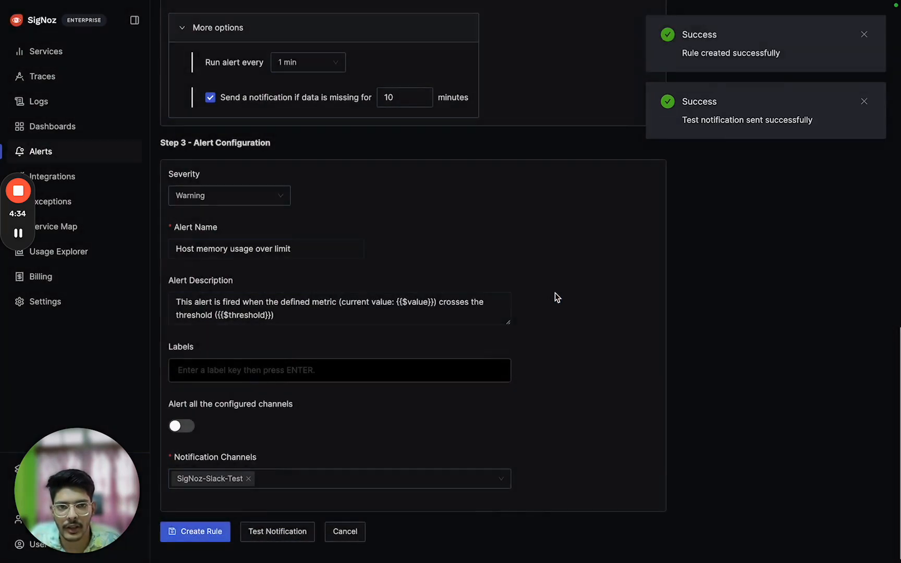